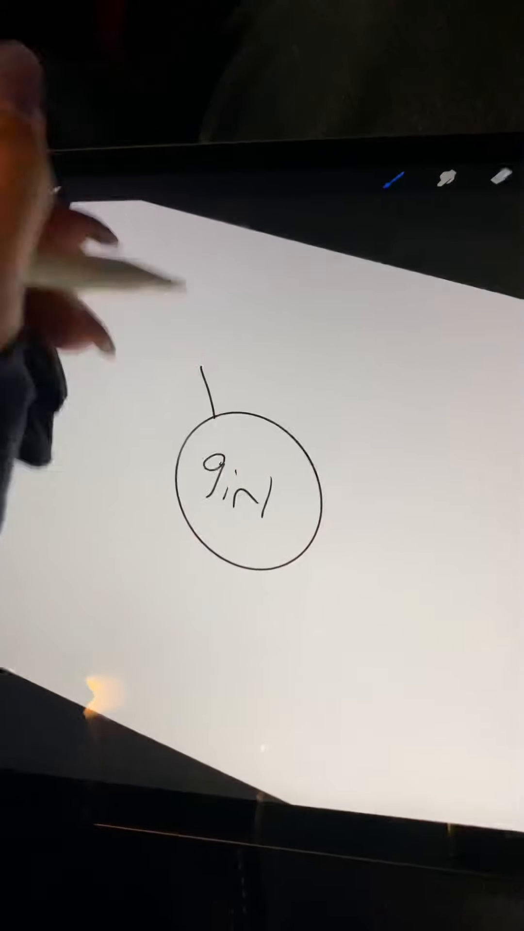
Branch a family circle off the girl circle and label a linked node 'Boy'
left_click_drag(202, 392, 202, 380)
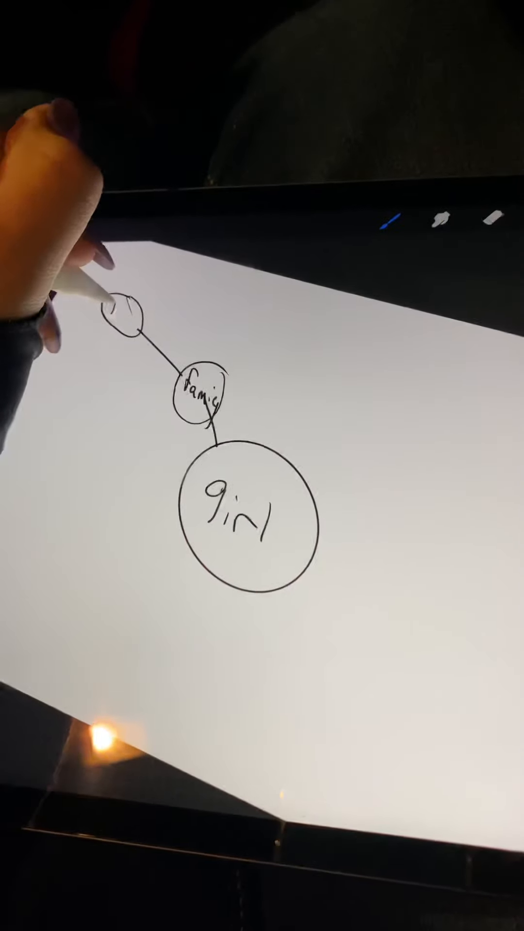
type("Boy")
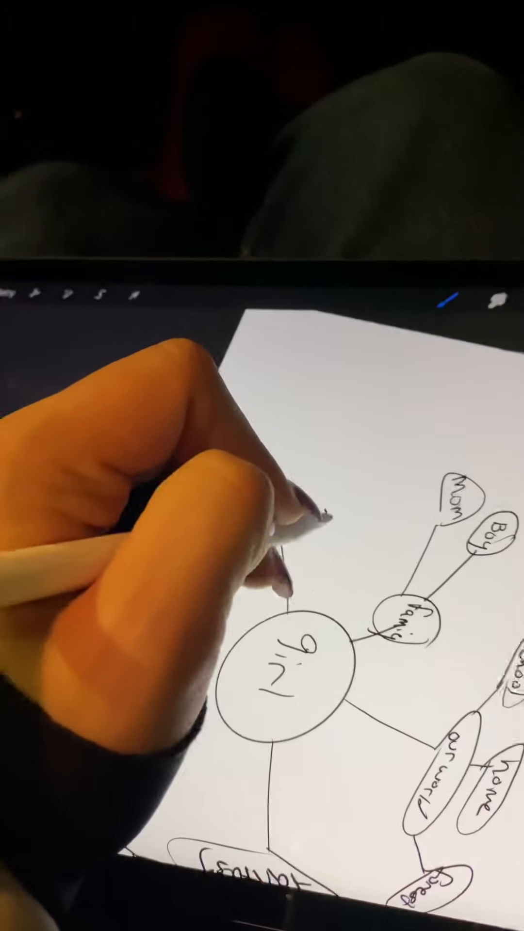
Handwrite 'Creature' in the upward oval and add a 'fairy' label nearby
type("Creature")
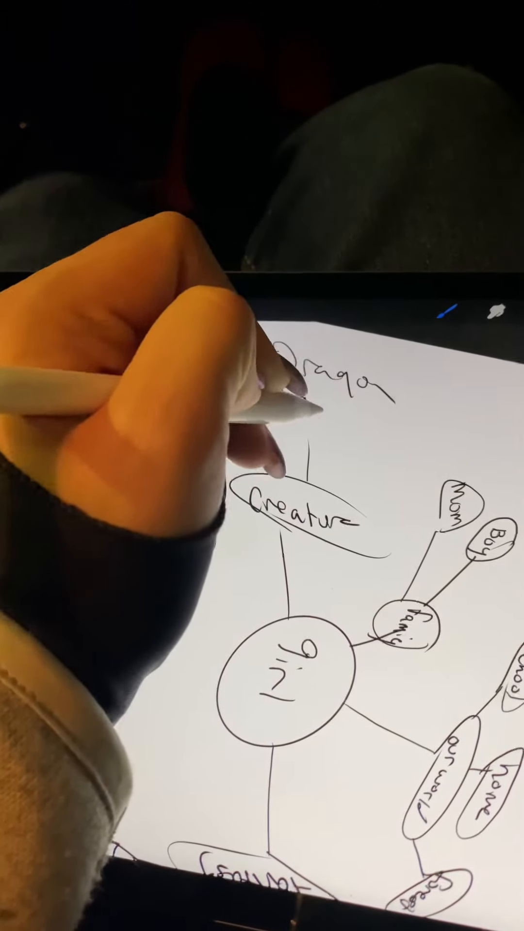
type("fairy")
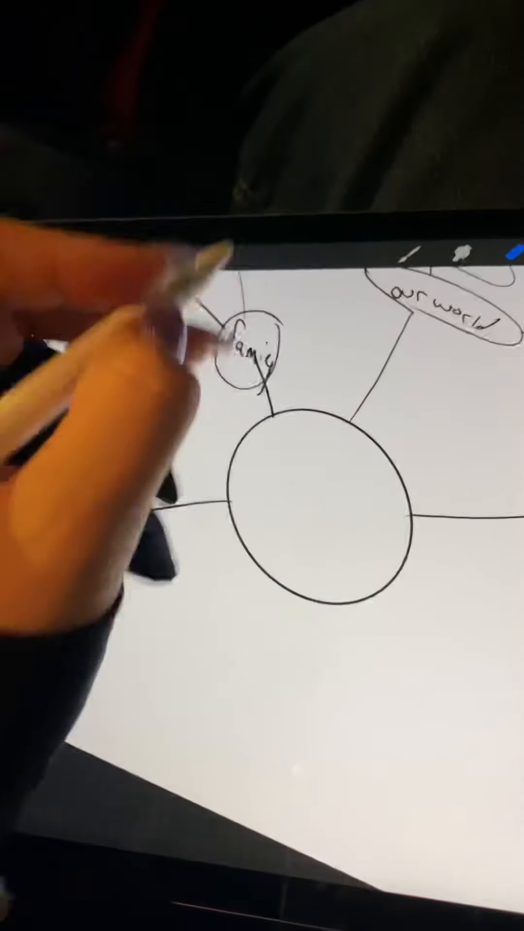
Start lettering a new short branch label beside the central circle
type("S")
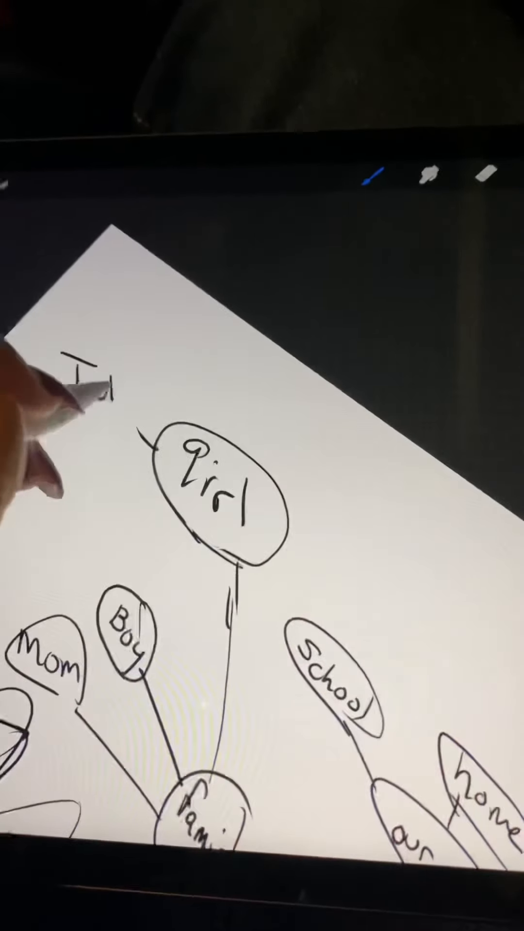
Handwrite 'Tattoo' next to the girl node and underline it
type("Tattoo")
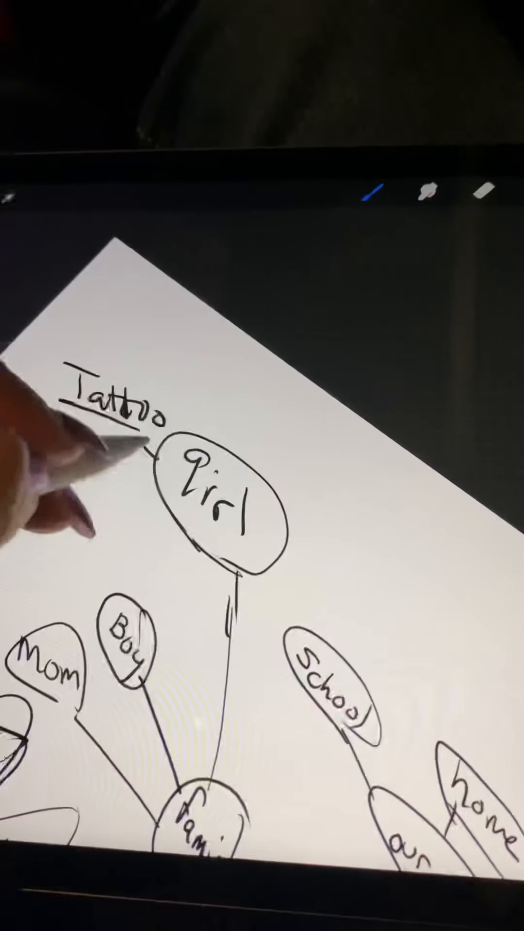